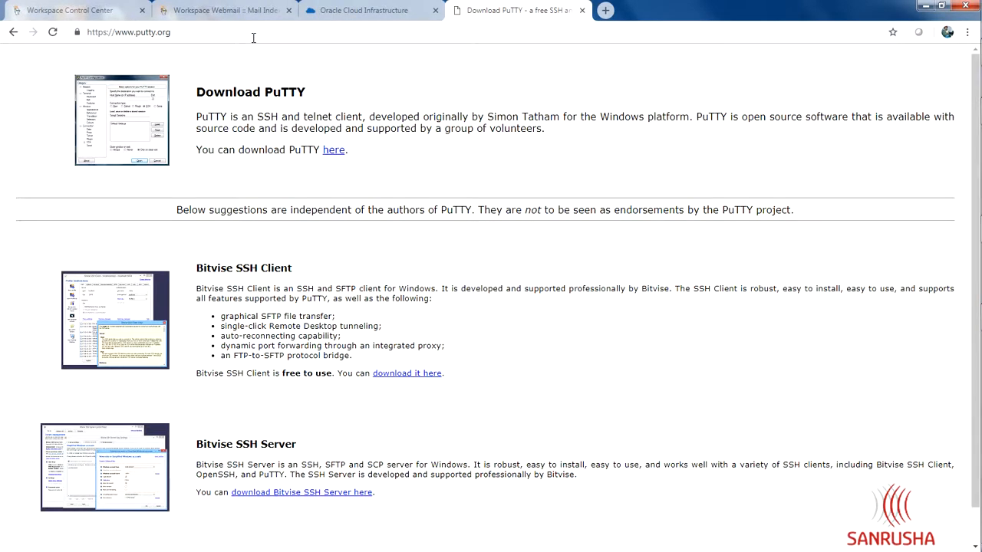
mouse_move(332, 150)
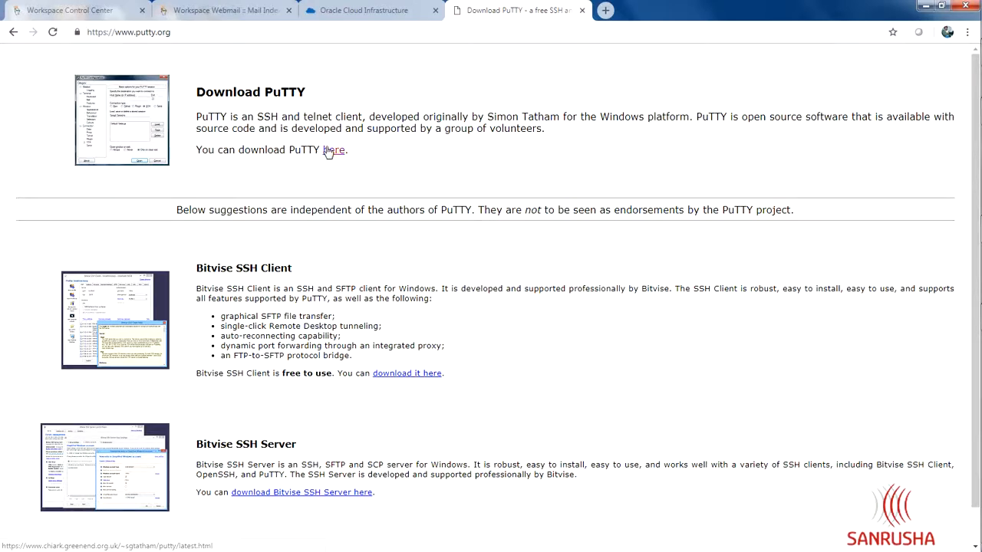
Step: Go from putty.org to the official PuTTY 0.70 latest release download page
left_click(334, 151)
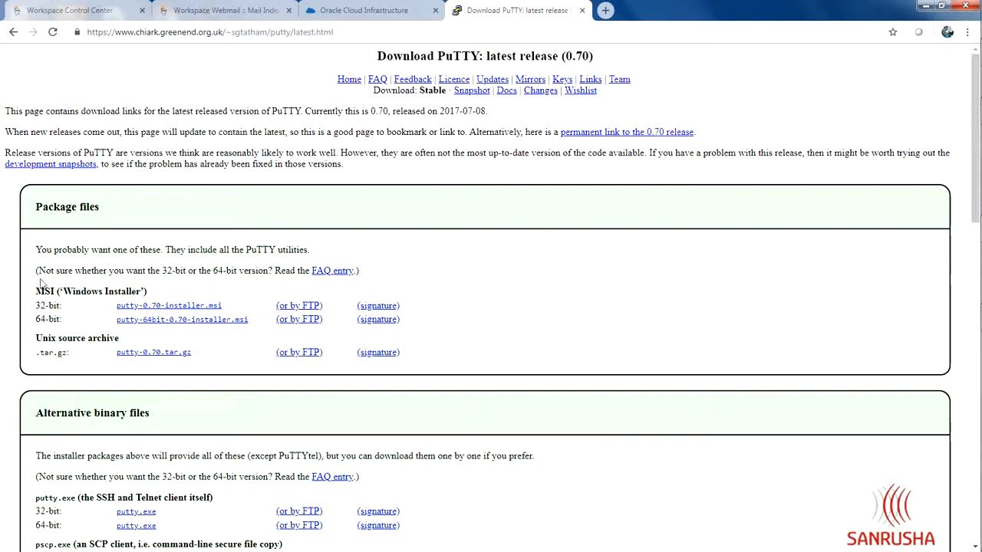
mouse_move(153, 319)
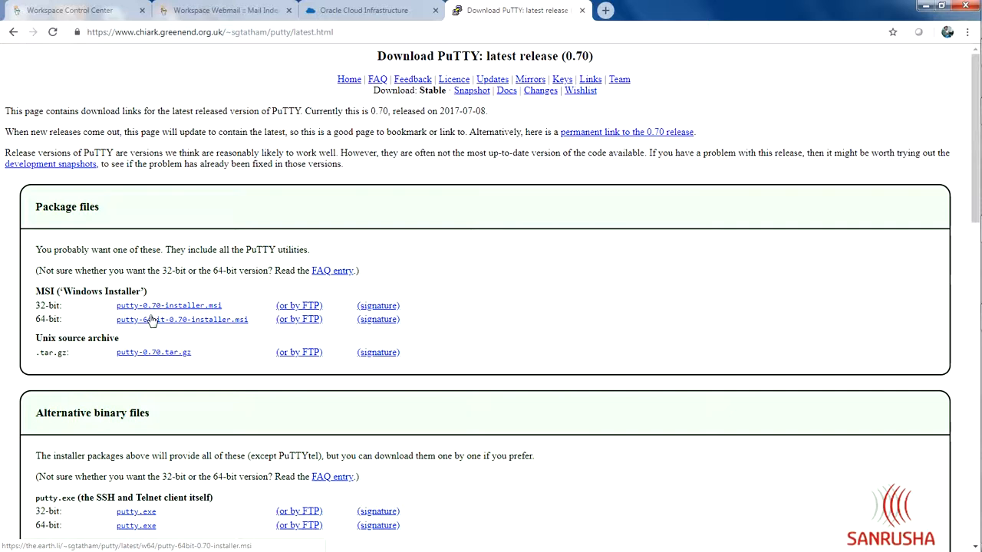
mouse_move(190, 328)
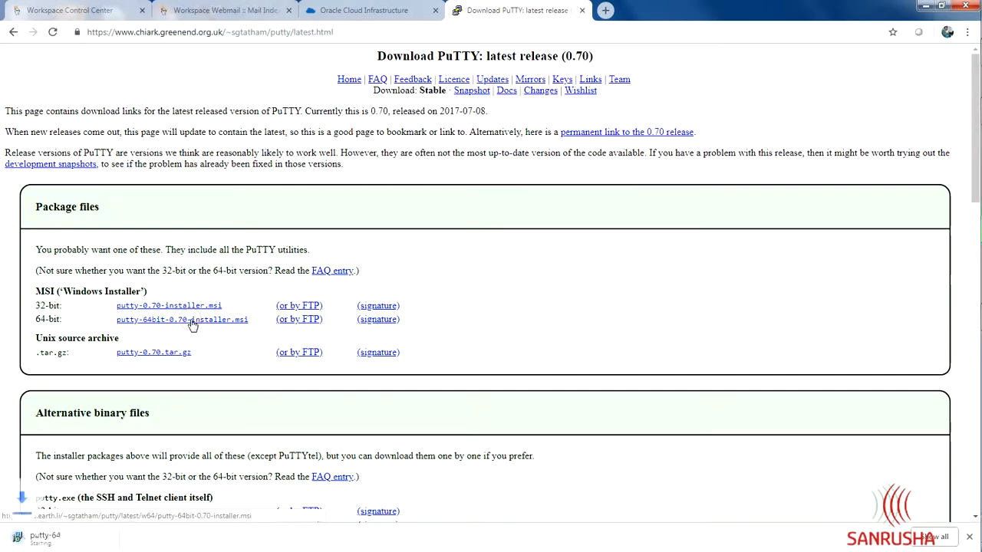
Step: Download putty-64bit-0.70-installer.msi and show it in its download folder
left_click(181, 319)
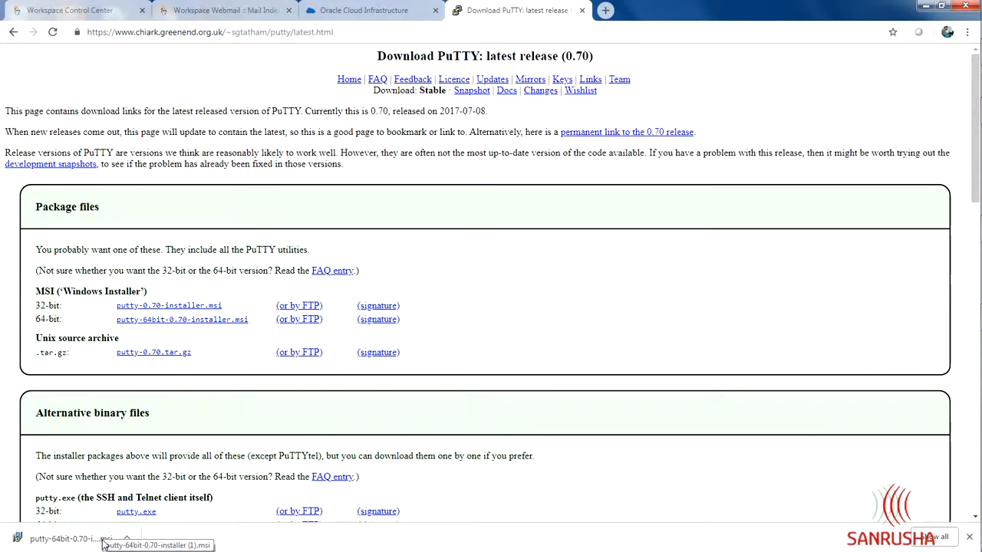
left_click(129, 538)
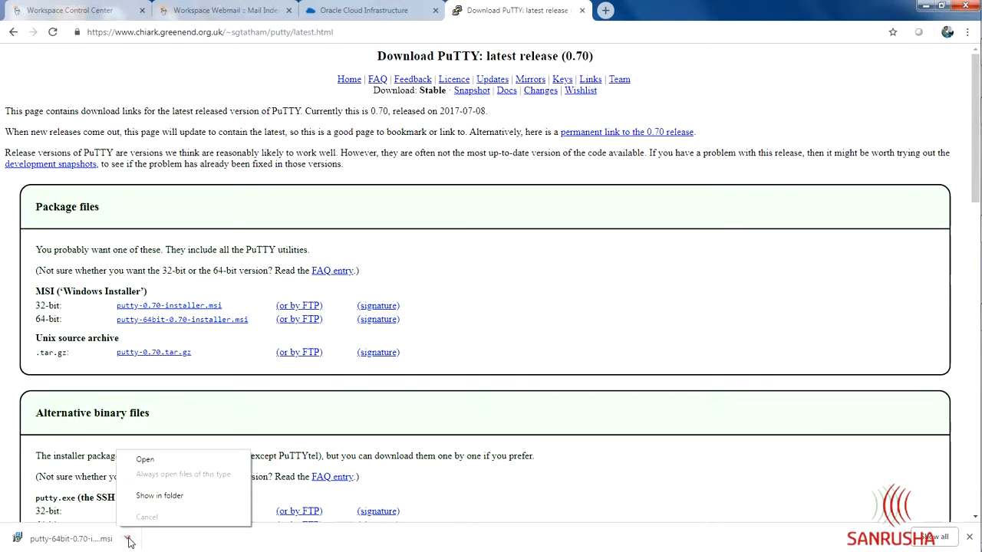
left_click(160, 494)
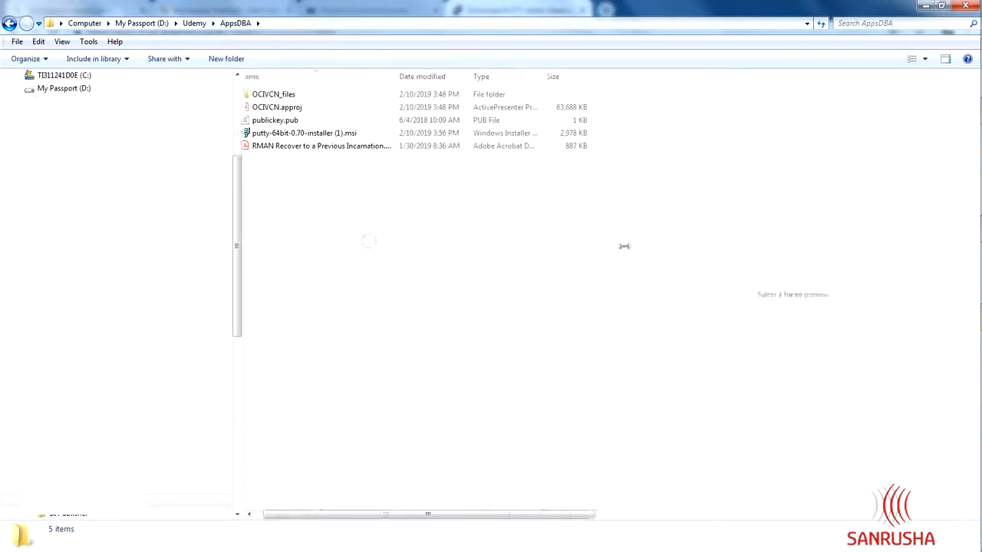
Step: Launch the putty-64bit-0.70-installer.msi and allow it to run past the security warning
double_click(304, 132)
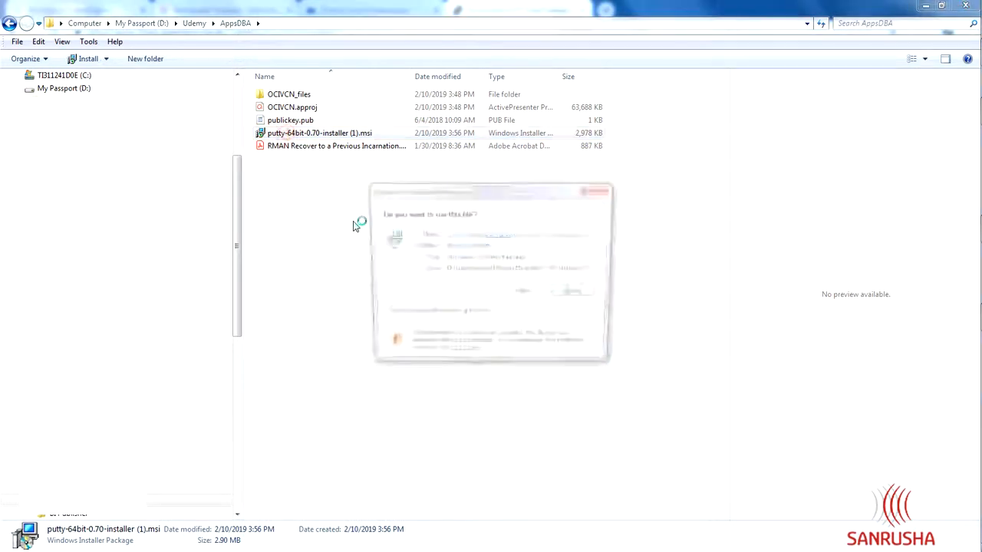
double_click(319, 132)
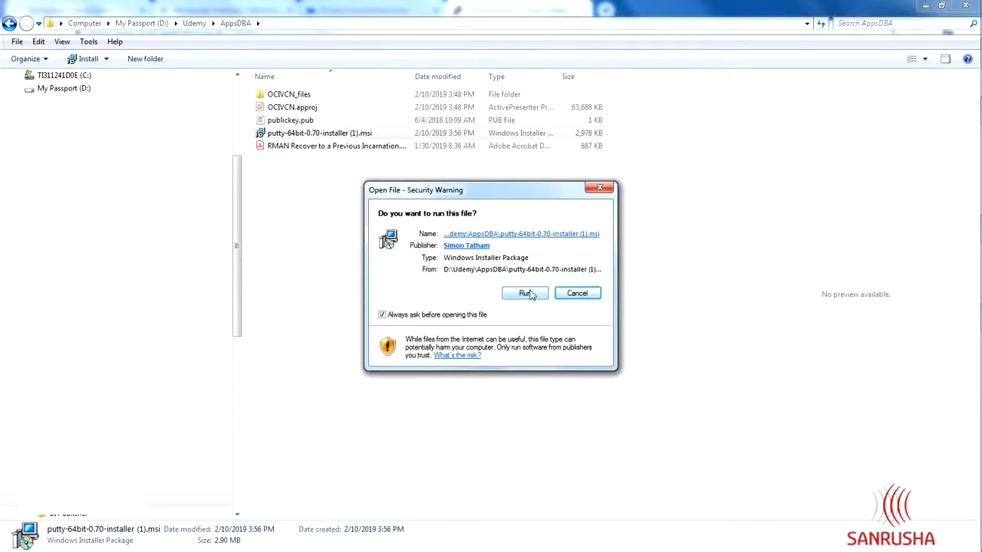
left_click(525, 293)
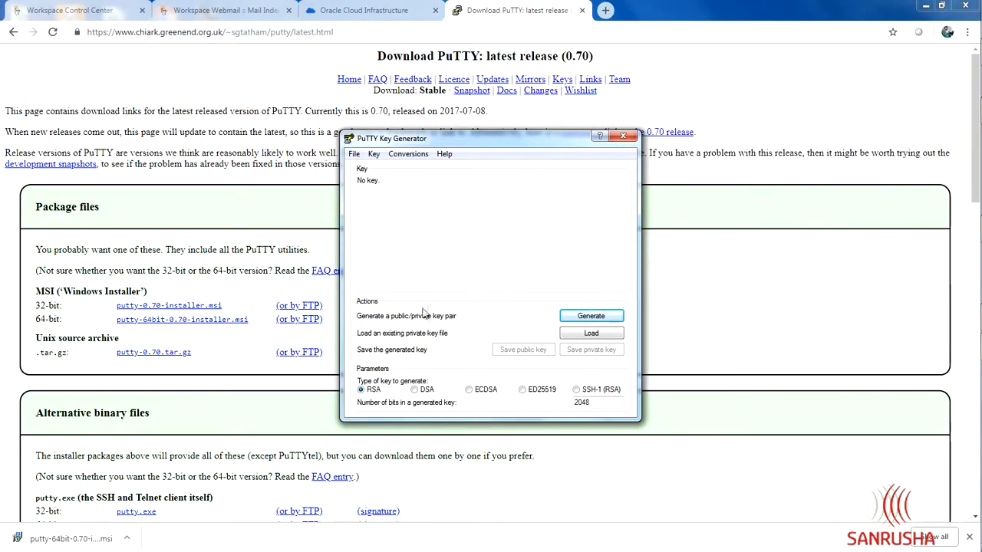
mouse_move(457, 322)
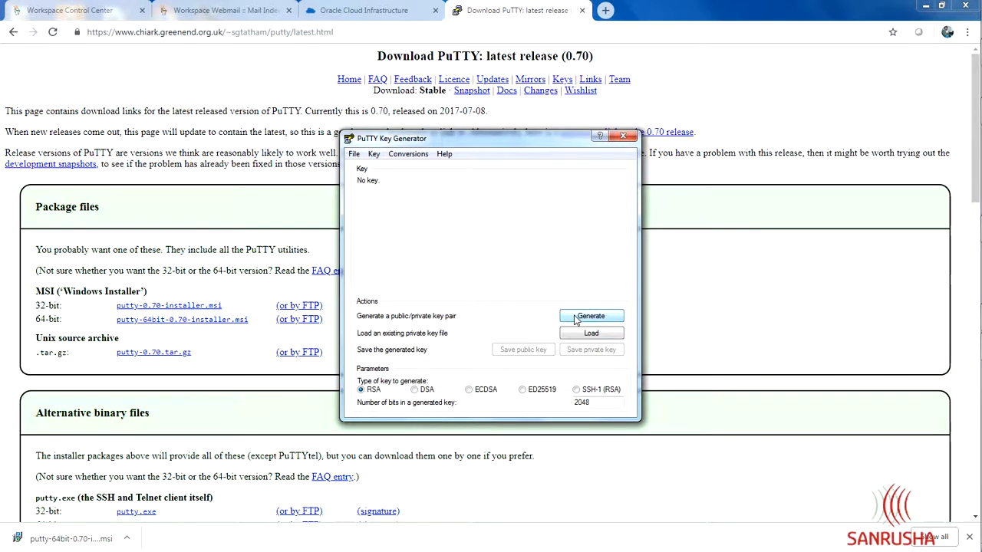
Step: Generate a new 2048-bit RSA key pair, moving the mouse to supply randomness
left_click(590, 316)
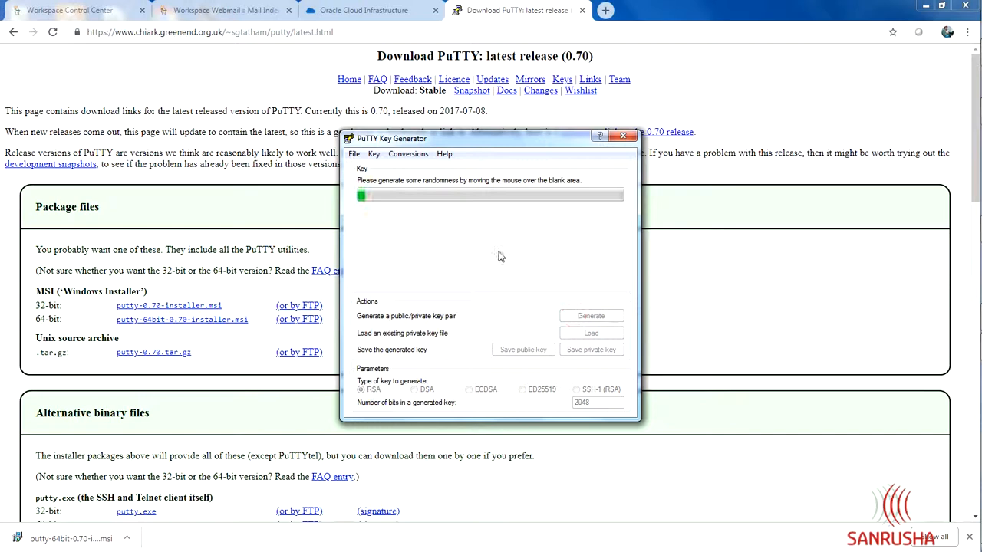
mouse_move(376, 236)
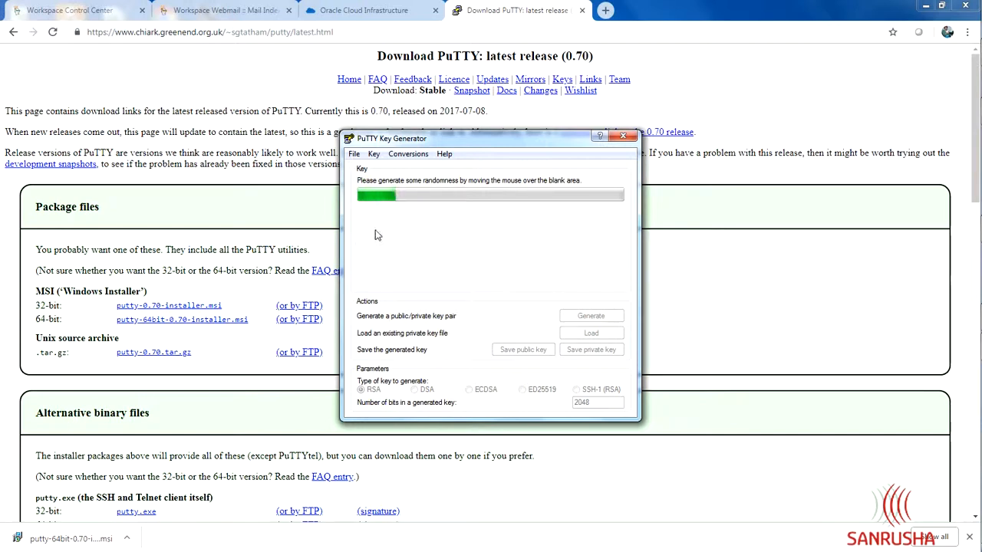
mouse_move(426, 267)
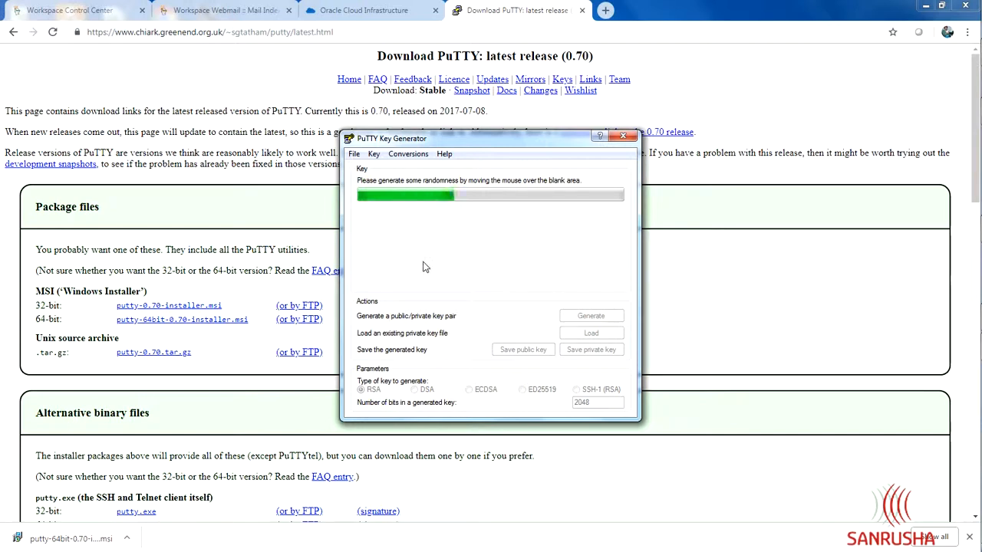
mouse_move(560, 258)
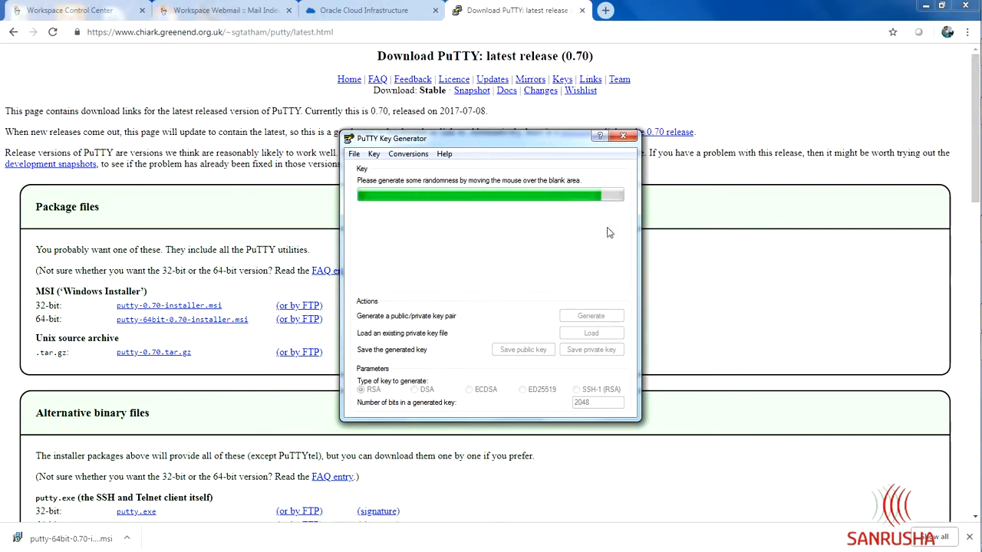
left_click(591, 316)
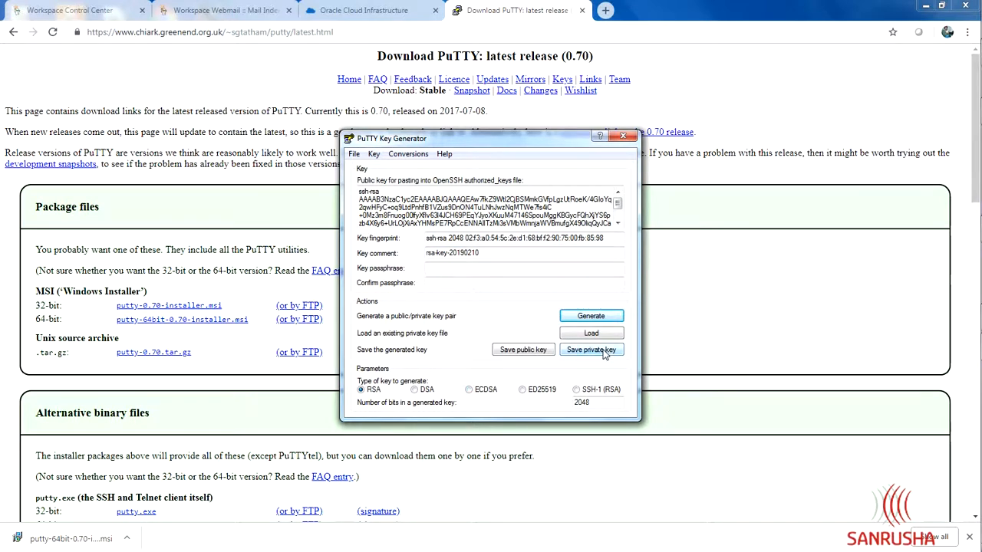
Step: Save the private key without a passphrase as privatekey.ppk in the SSH Keys folder
left_click(592, 350)
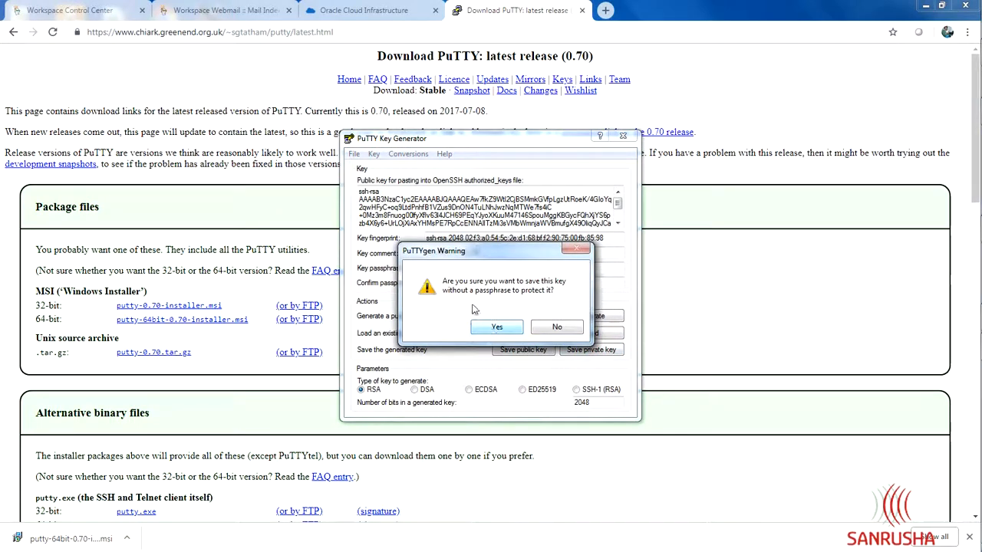
left_click(497, 326)
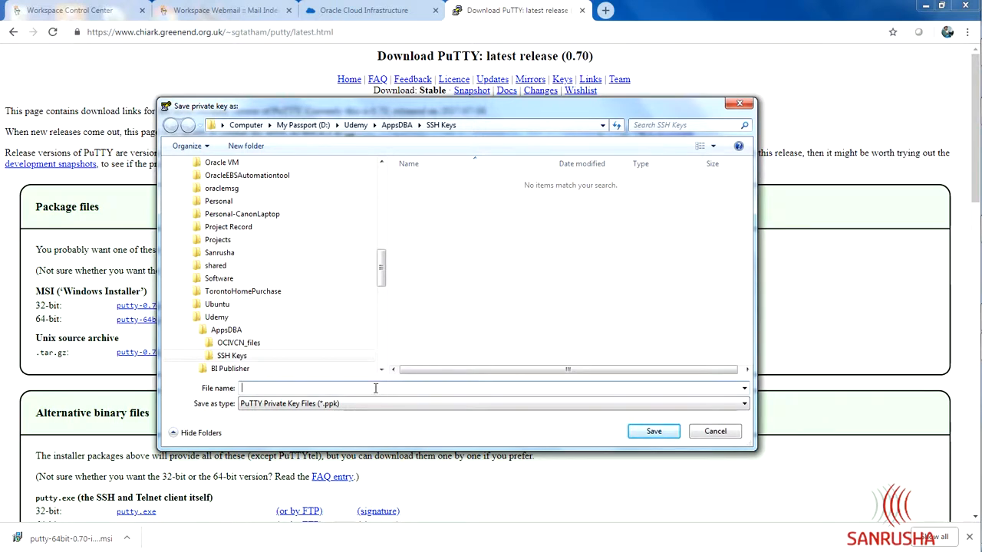
type("privatekey")
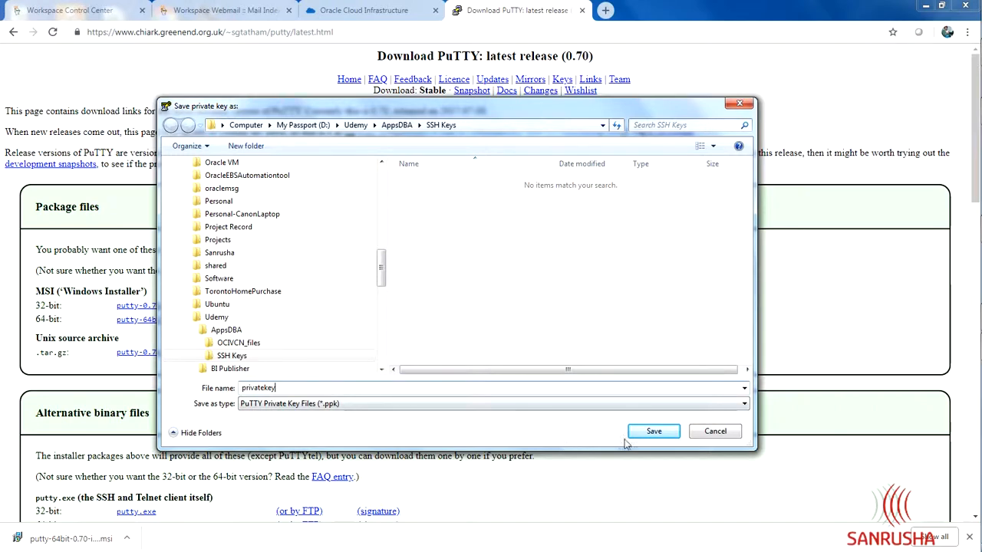
left_click(653, 430)
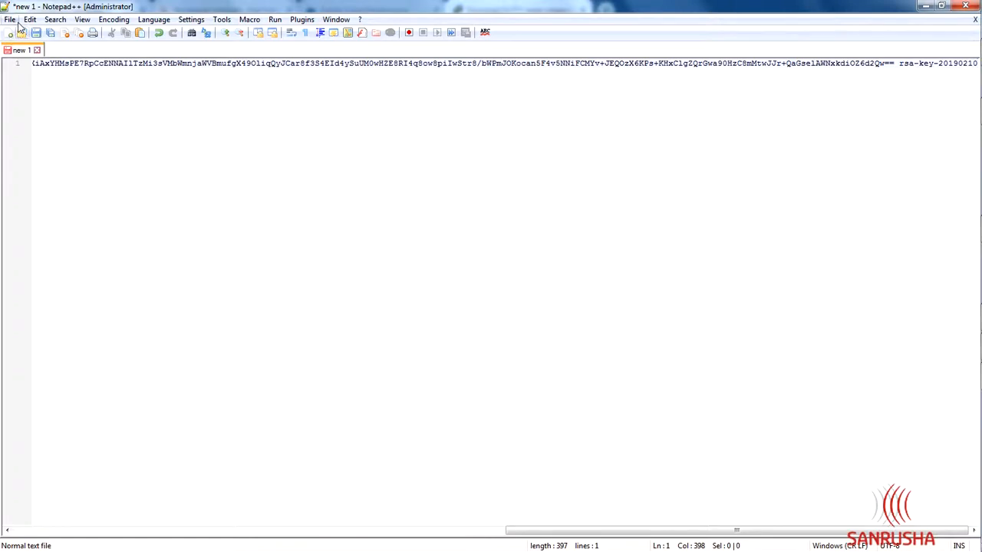
Step: Start saving the pasted public key text from the new Notepad++ document
left_click(9, 19)
type("publickey.pub\"")
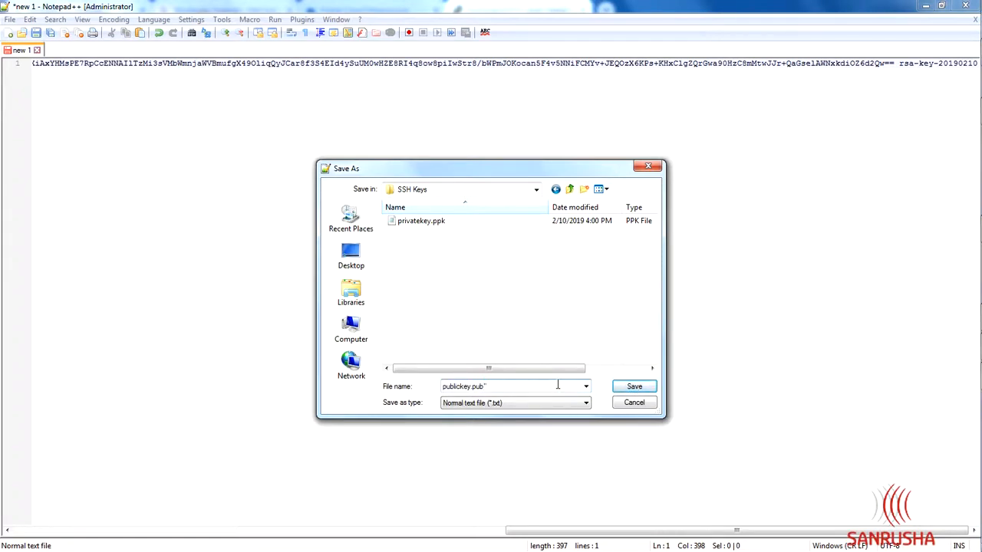
Step: Save the document as publickey.pub with Save as type All types (*.*) in SSH Keys
left_click(586, 402)
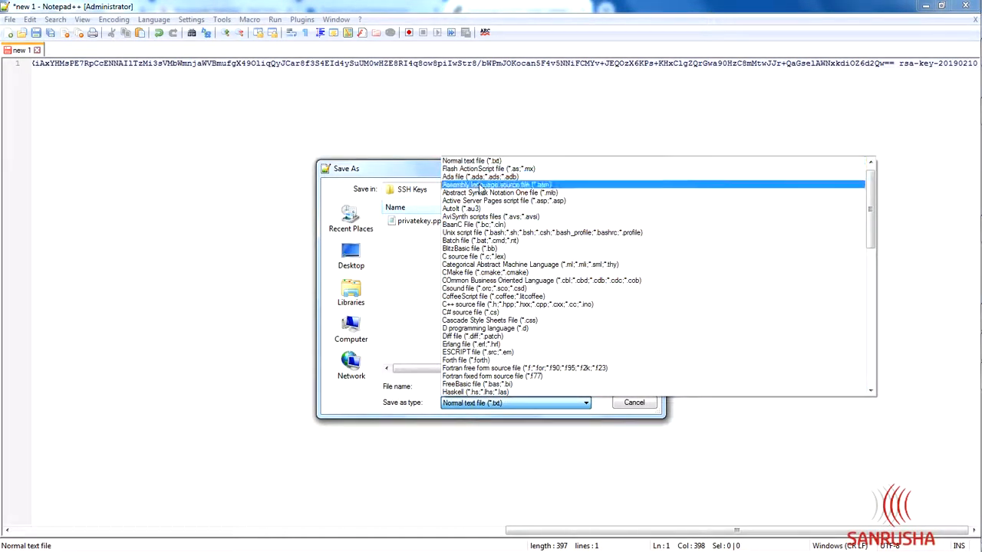
scroll("down", 3)
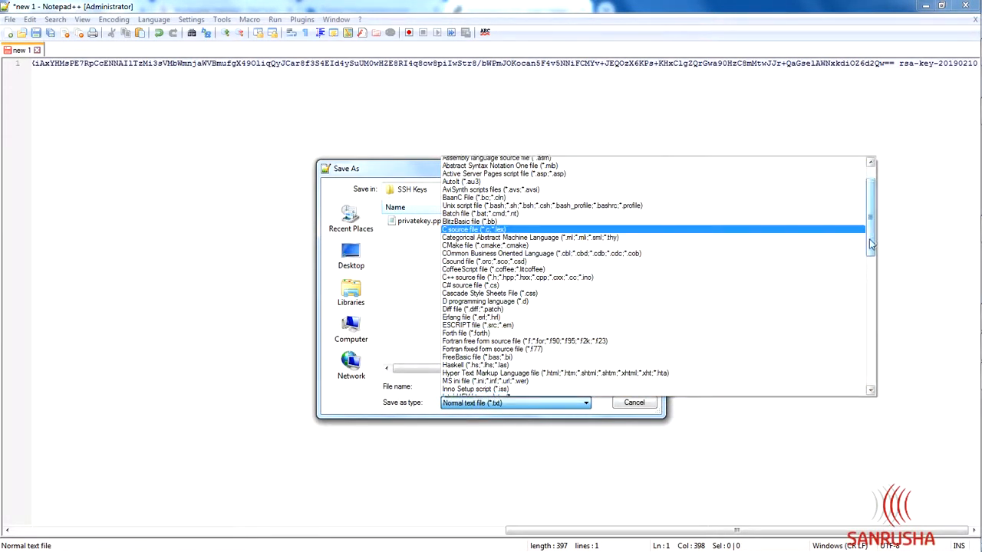
scroll("down", 3)
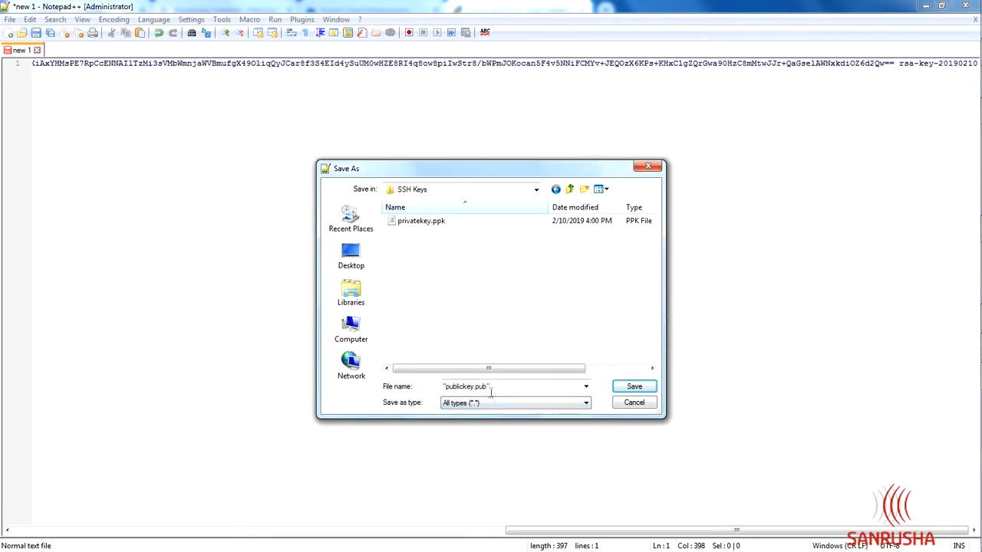
left_click(634, 387)
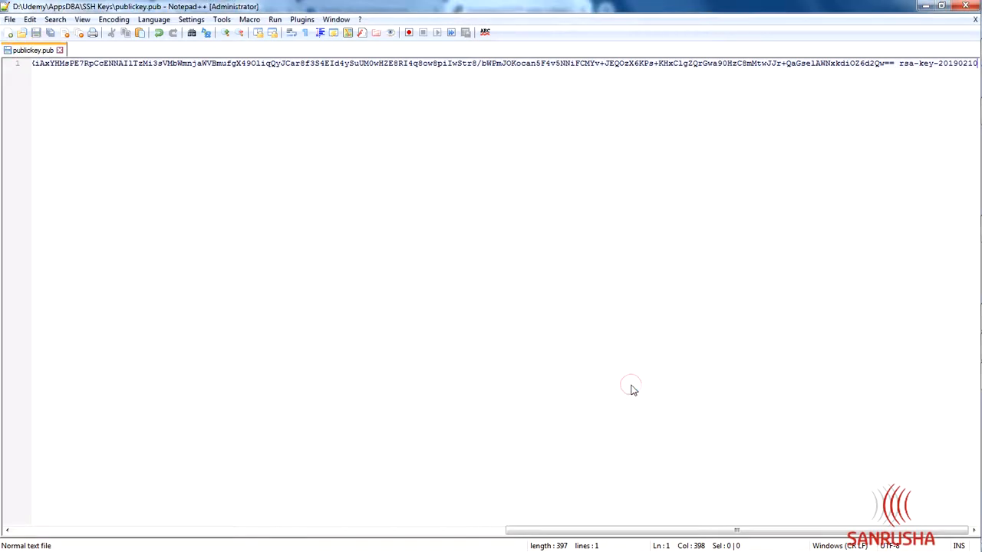
mouse_move(956, 24)
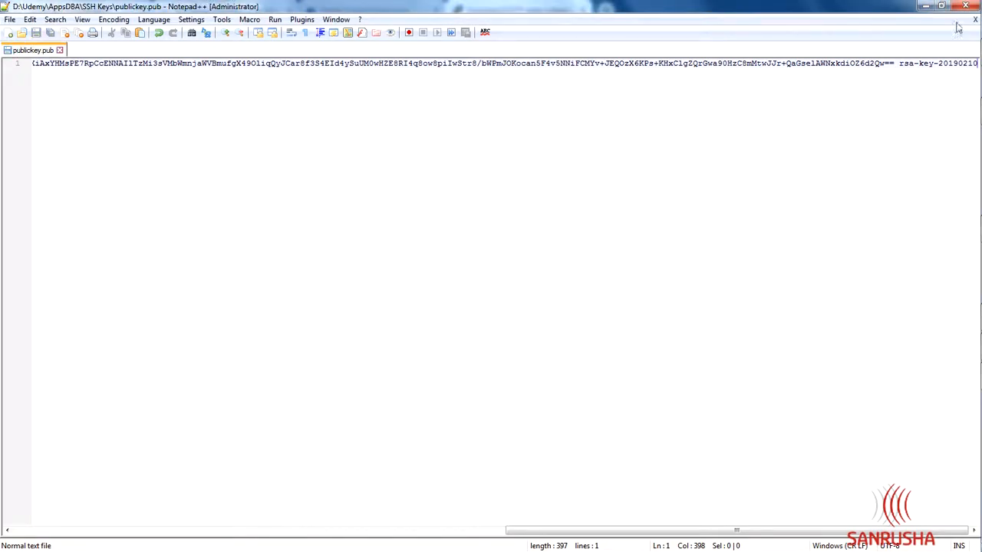